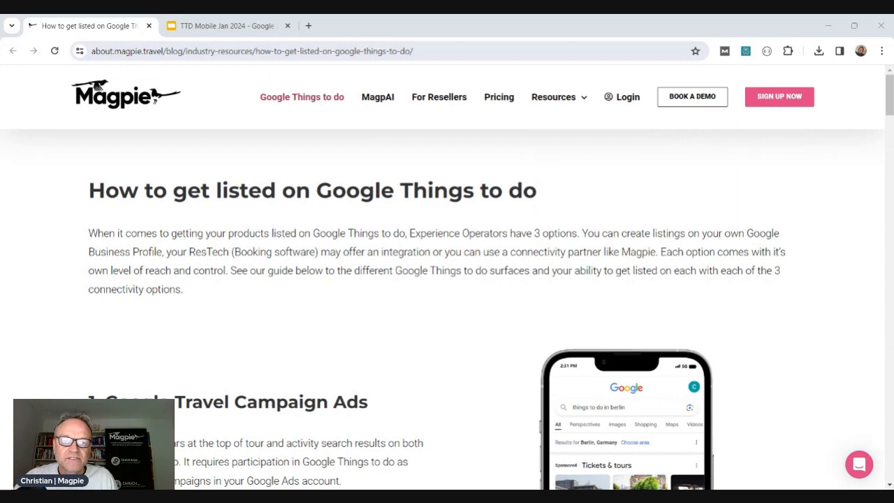
# Step: Switch to the TTD Mobile Jan 2024 presentation showing the referrals-per-day chart
pyautogui.click(231, 26)
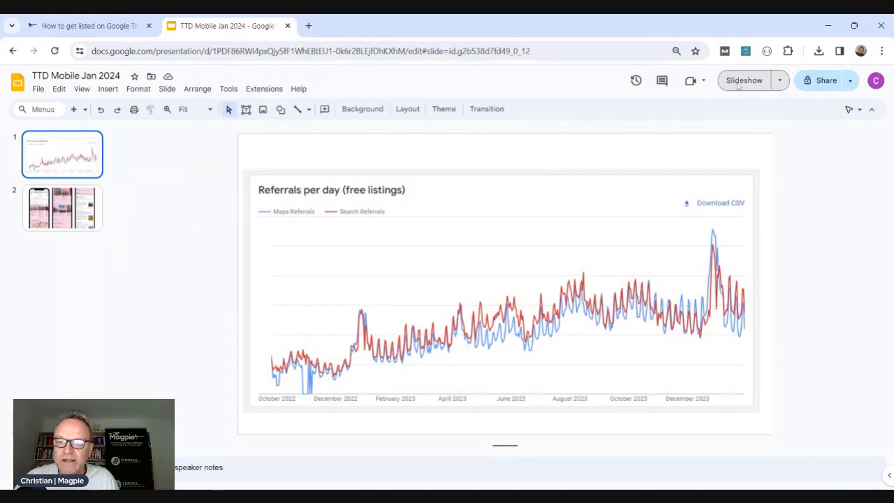
# Step: Present the referrals chart slide as a slideshow, then return to the Magpie blog article
pyautogui.click(743, 80)
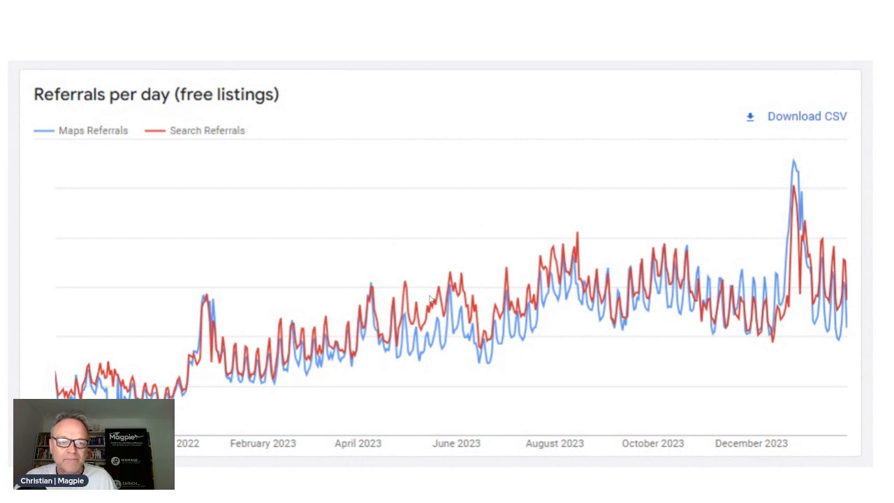
pyautogui.moveTo(444, 289)
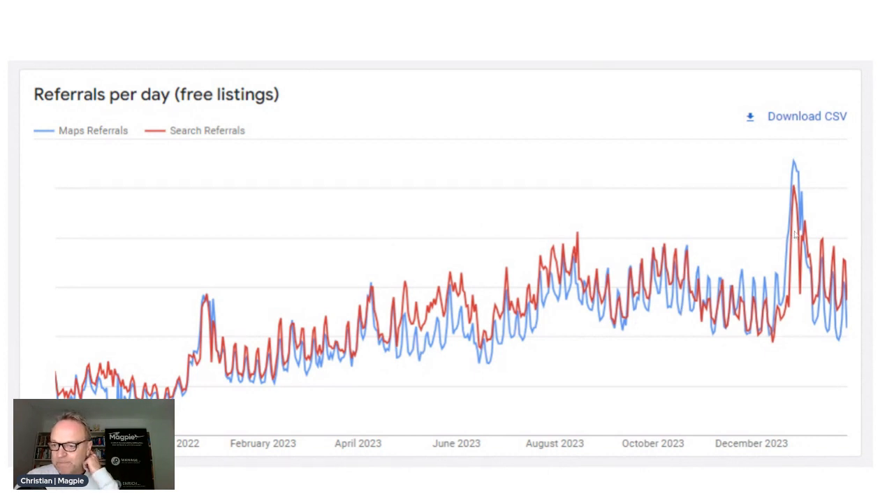
pyautogui.moveTo(838, 263)
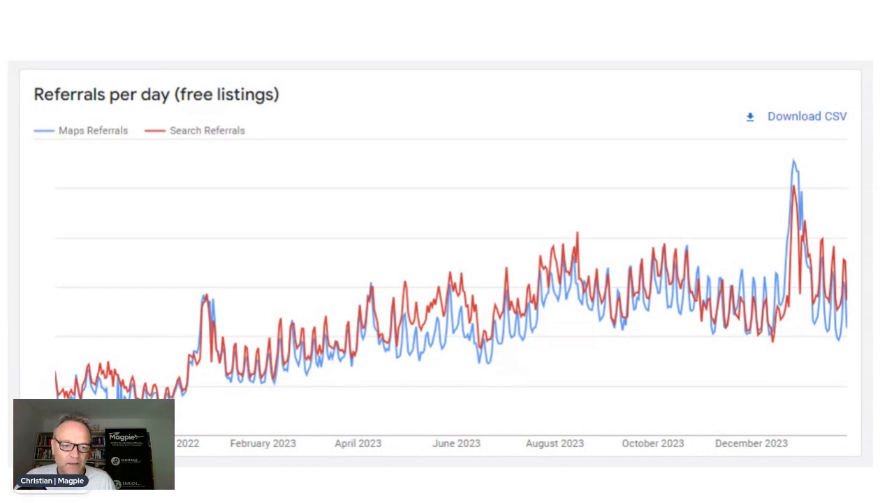
pyautogui.moveTo(333, 373)
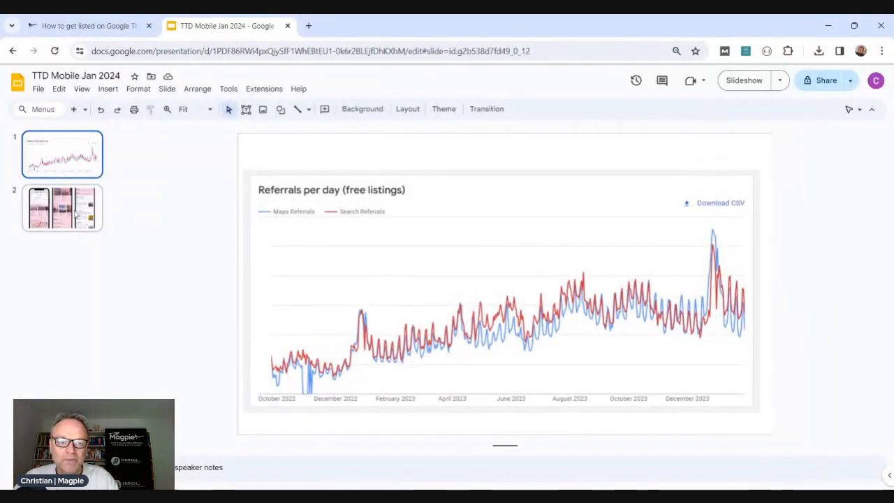
pyautogui.click(84, 26)
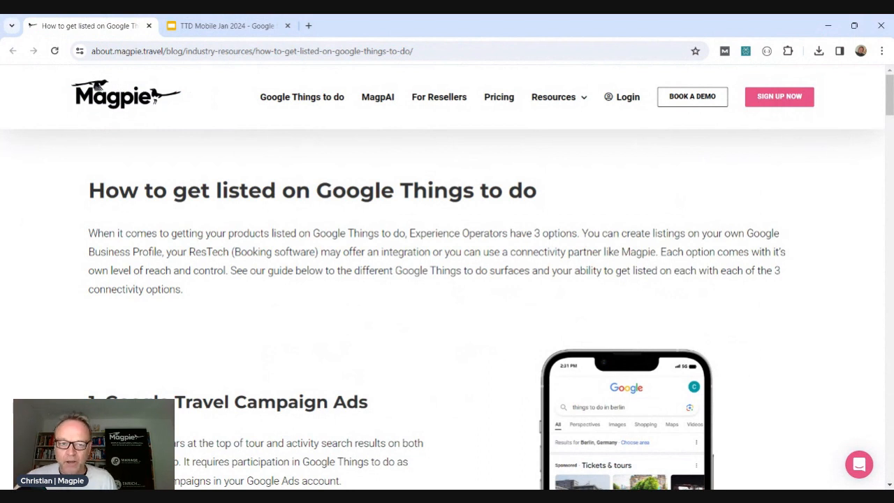
# Step: Scroll to section 1, Google Travel Campaign Ads, with its Berlin phone search example
pyautogui.scroll(-3)
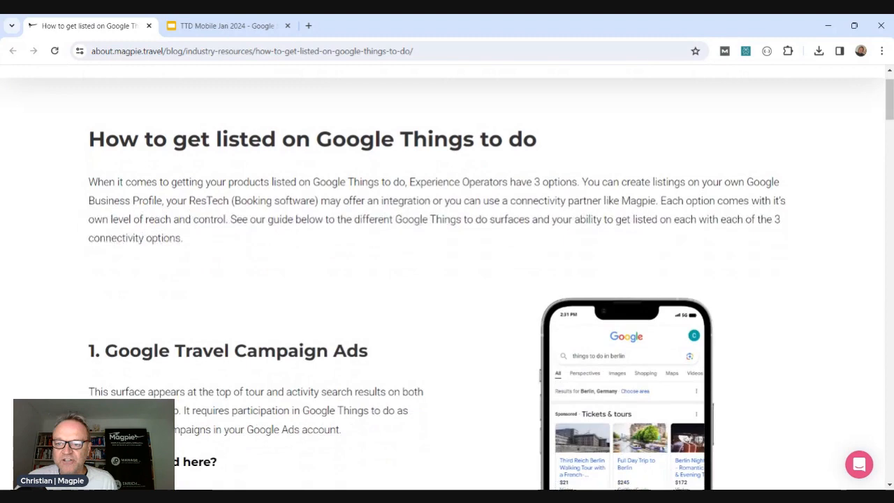
pyautogui.scroll(-3)
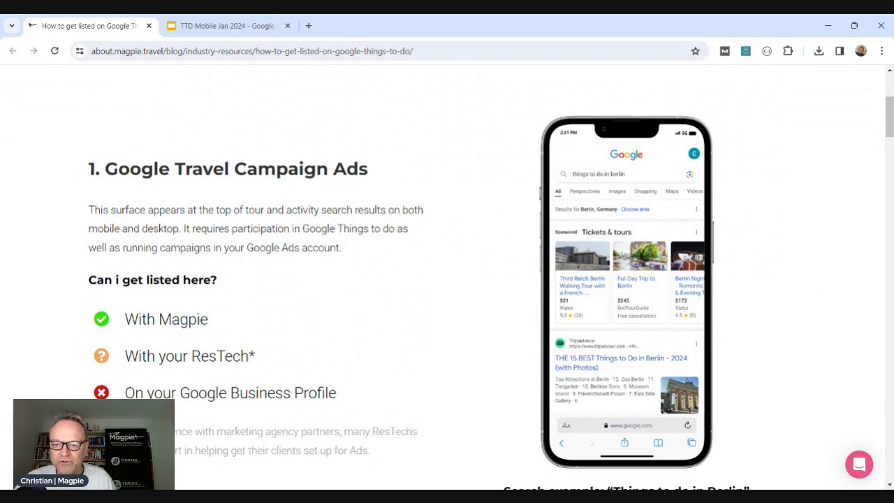
pyautogui.moveTo(704, 279)
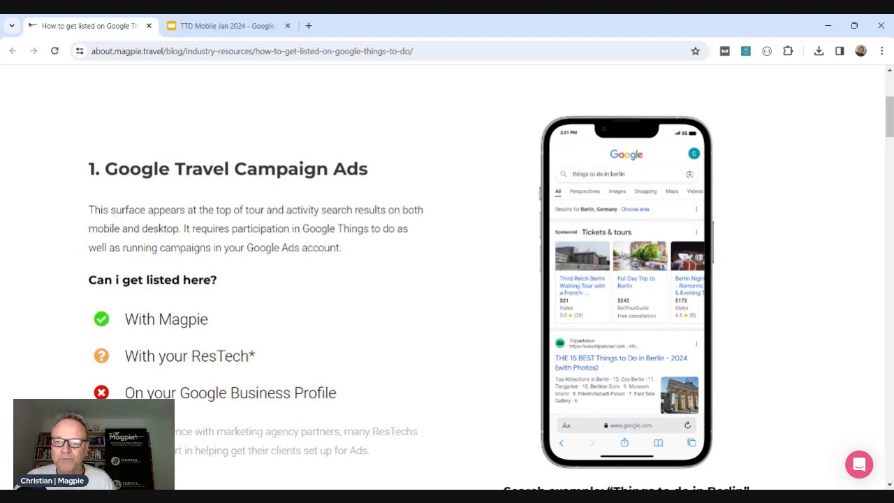
pyautogui.moveTo(768, 300)
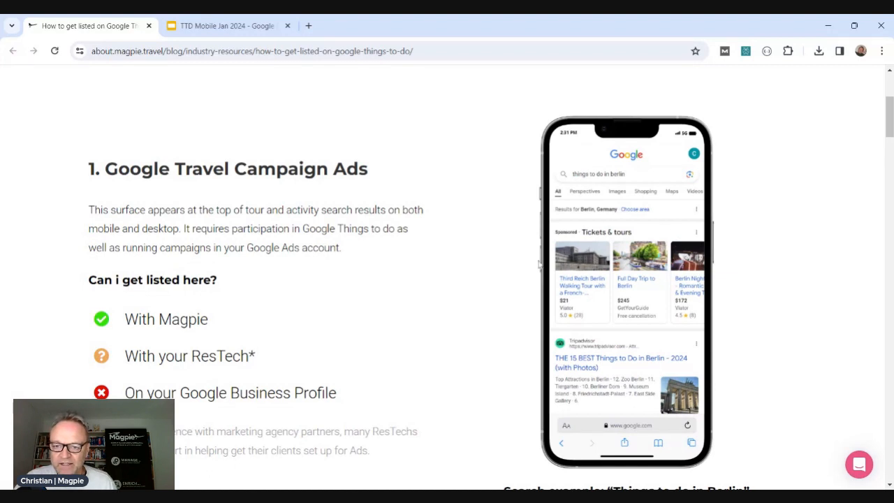
pyautogui.moveTo(600, 301)
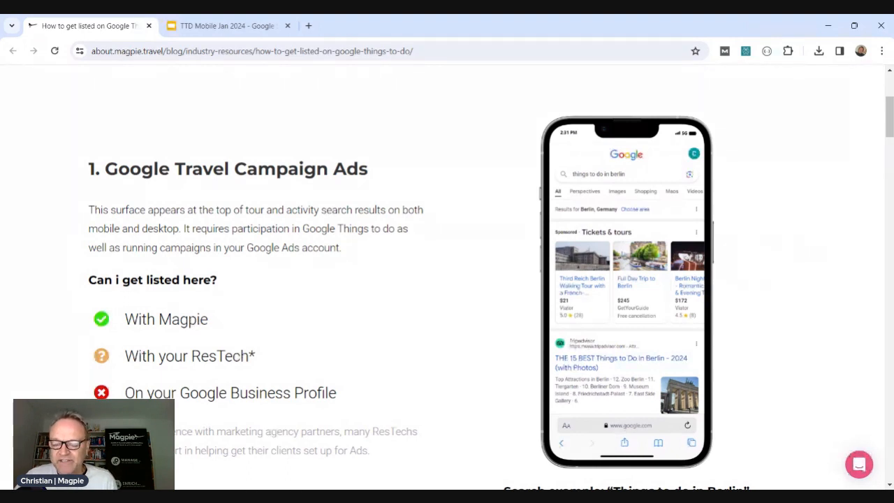
# Step: Scroll to section 2, Activities and Tours Carousel, with its London Bus Tours example
pyautogui.scroll(-3)
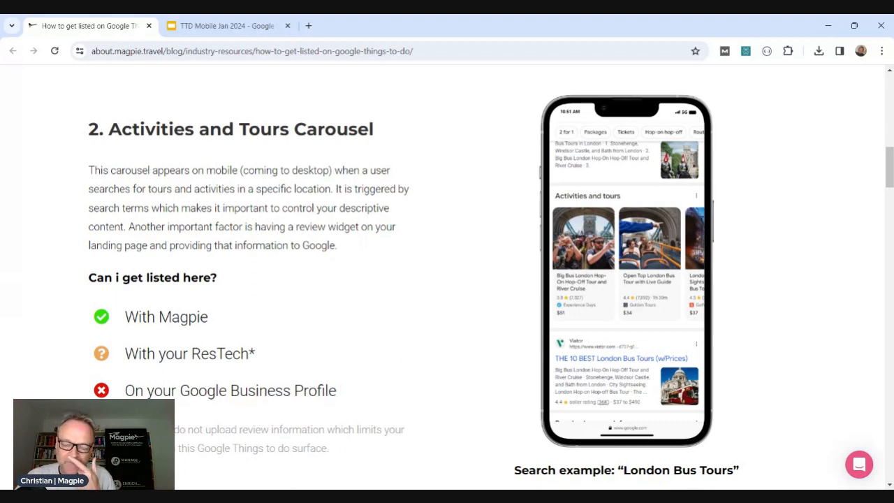
pyautogui.moveTo(706, 330)
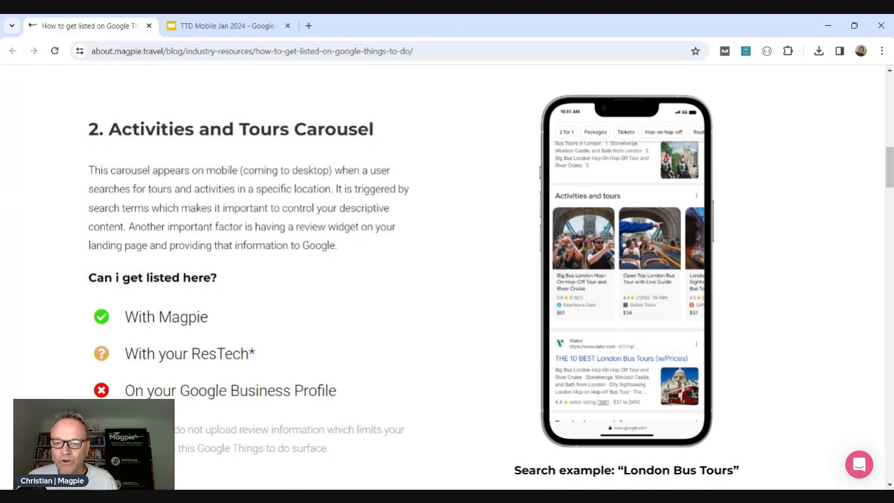
pyautogui.moveTo(766, 287)
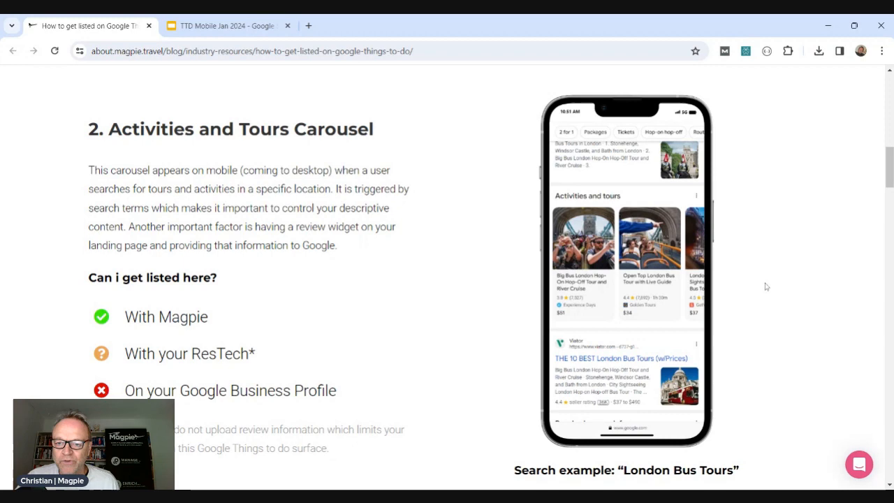
# Step: Scroll through section 3, Point of Interest Experiences, and its Chichén Itzá example toward section 4
pyautogui.scroll(-3)
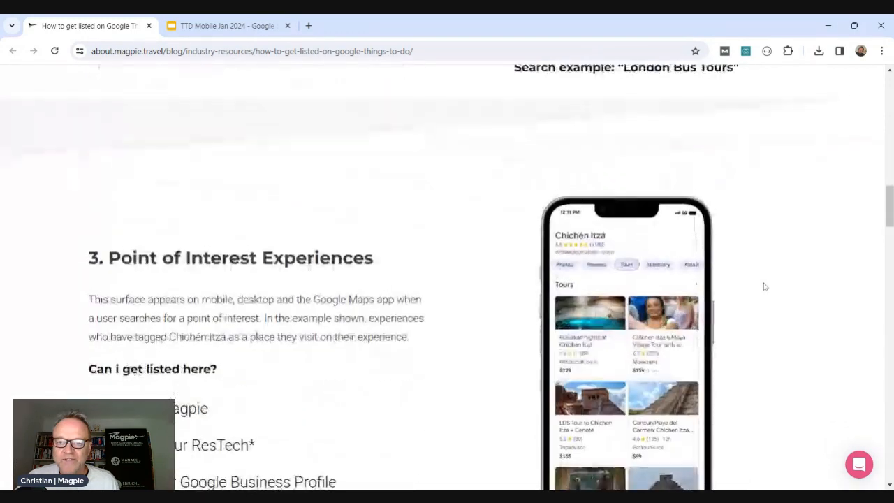
pyautogui.scroll(-3)
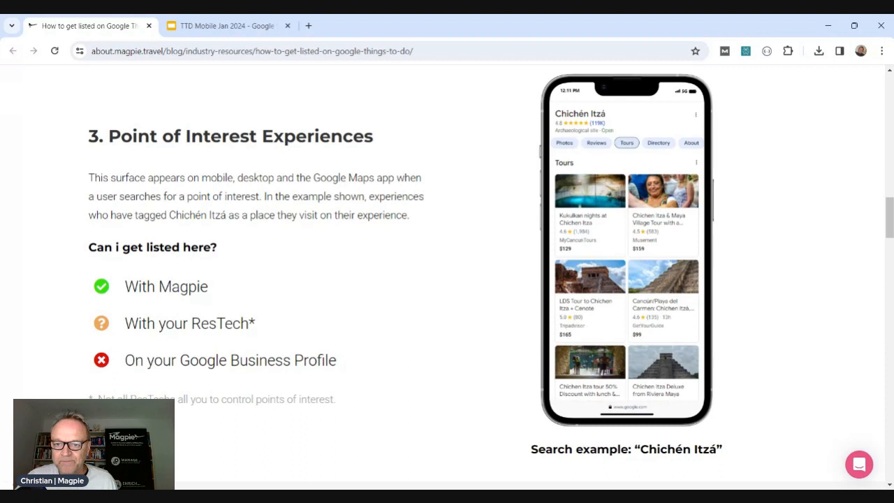
pyautogui.moveTo(757, 290)
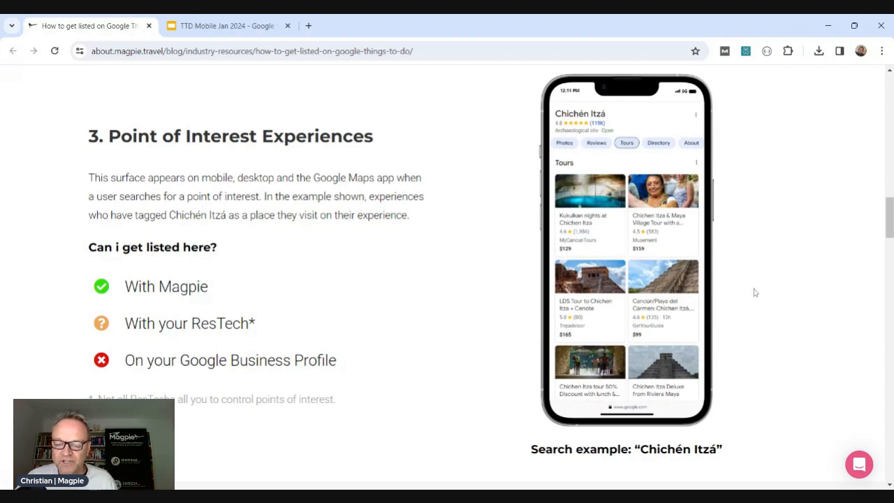
pyautogui.scroll(-3)
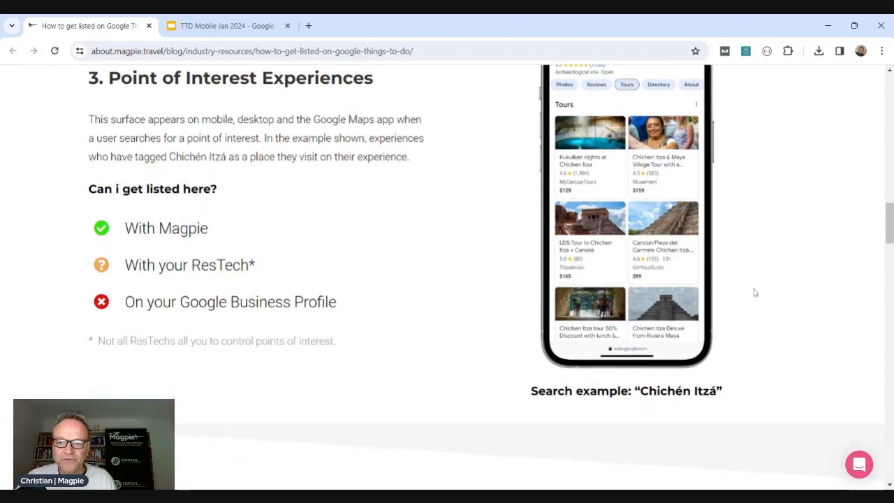
pyautogui.scroll(-3)
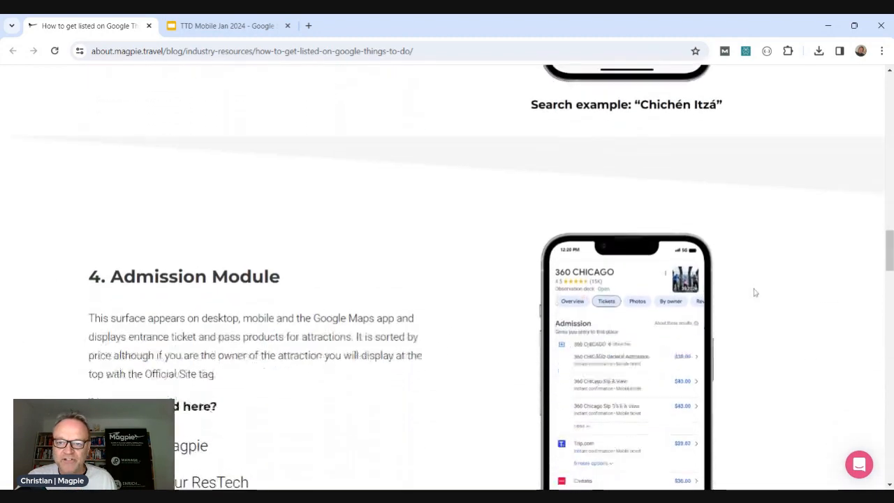
# Step: Scroll past section 4's 360 Chicago example to section 5, Operator Booking Module, with Go West Tours
pyautogui.scroll(-3)
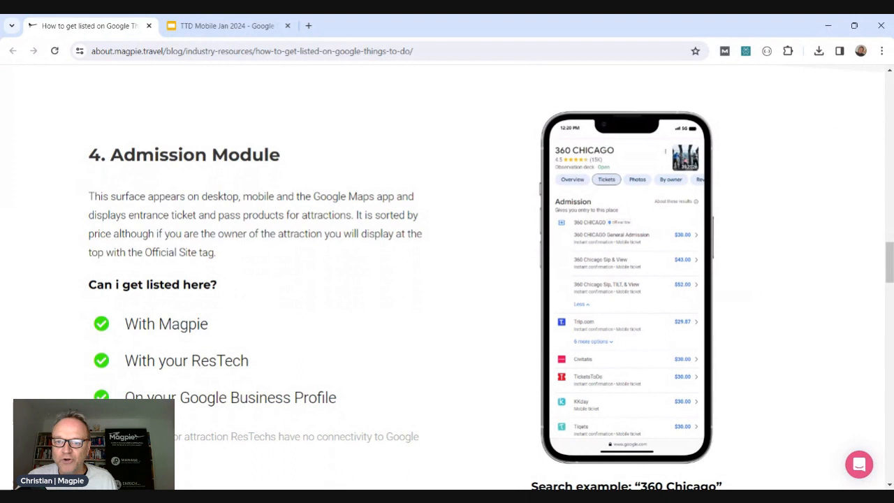
pyautogui.moveTo(633, 222)
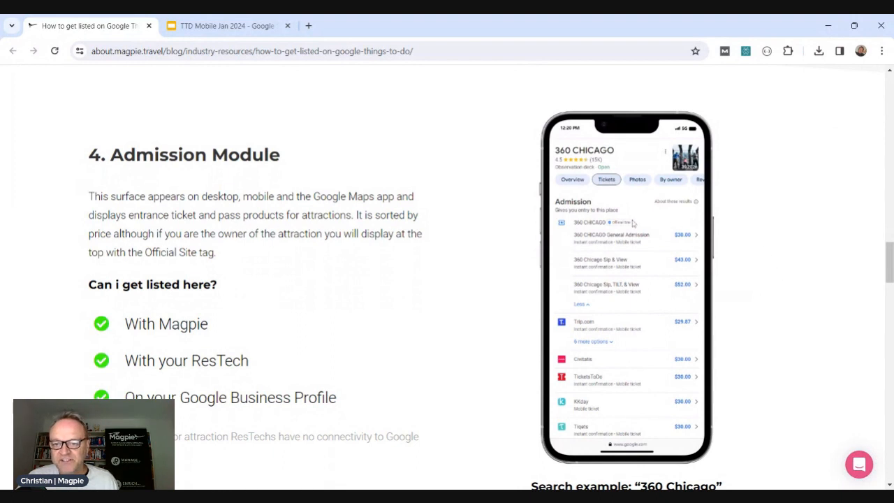
pyautogui.moveTo(599, 239)
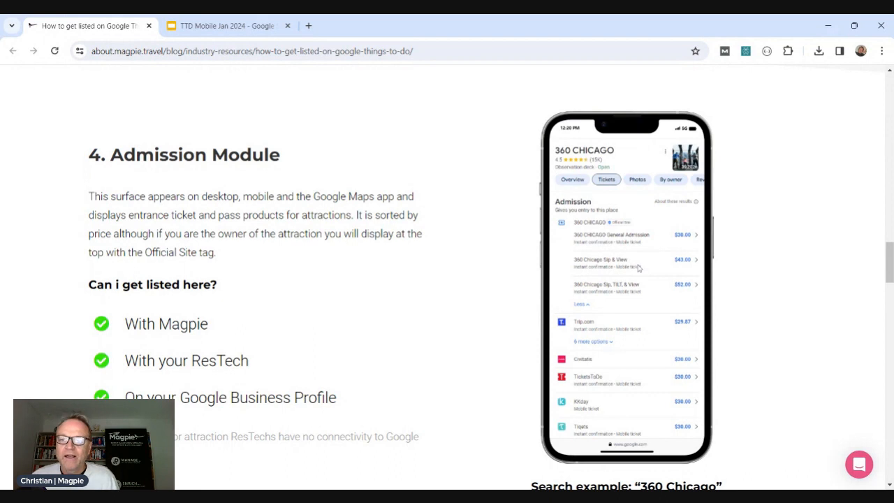
pyautogui.moveTo(632, 206)
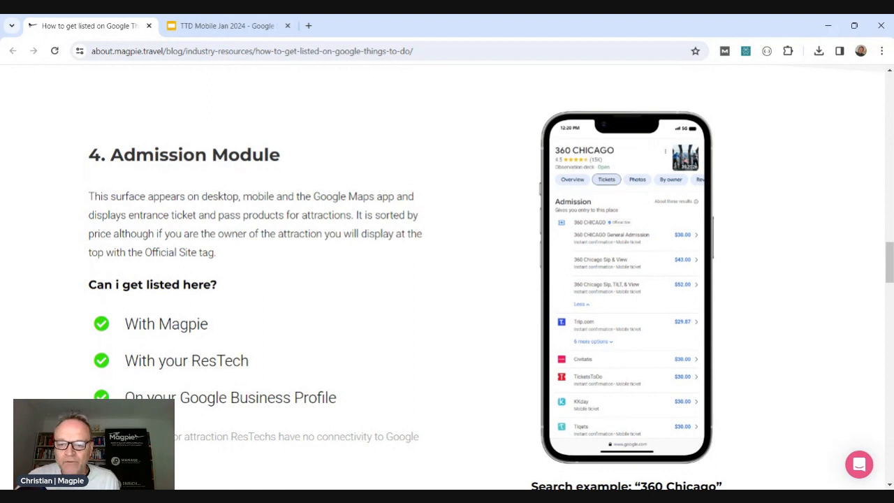
pyautogui.moveTo(720, 374)
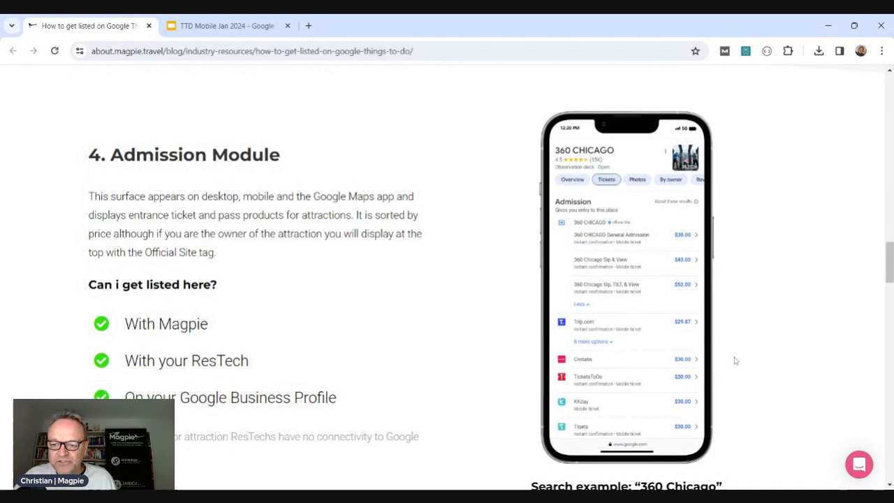
pyautogui.moveTo(732, 352)
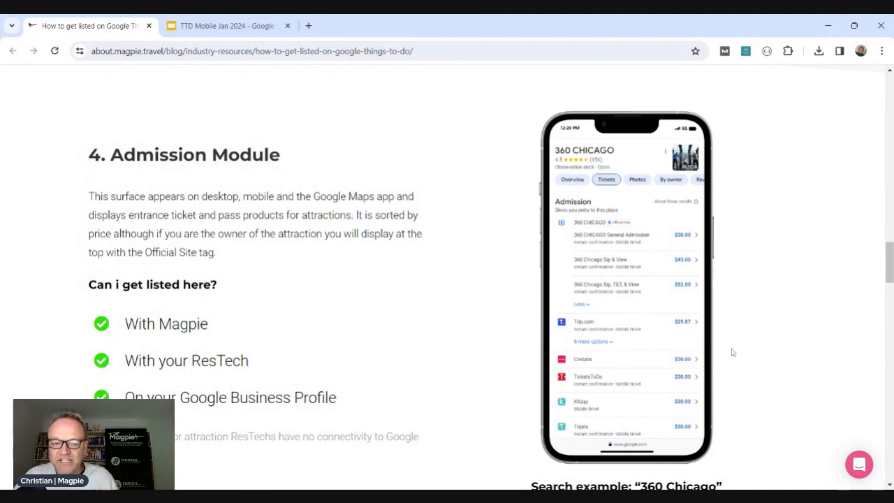
pyautogui.scroll(-3)
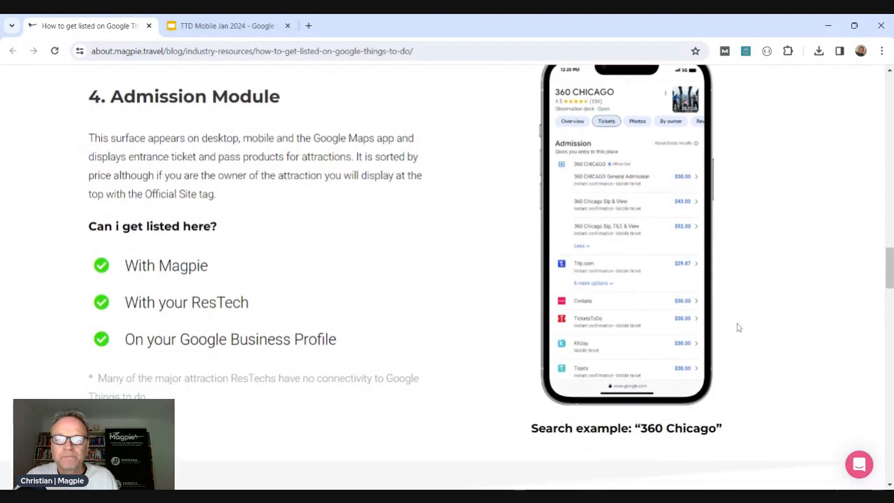
pyautogui.scroll(-3)
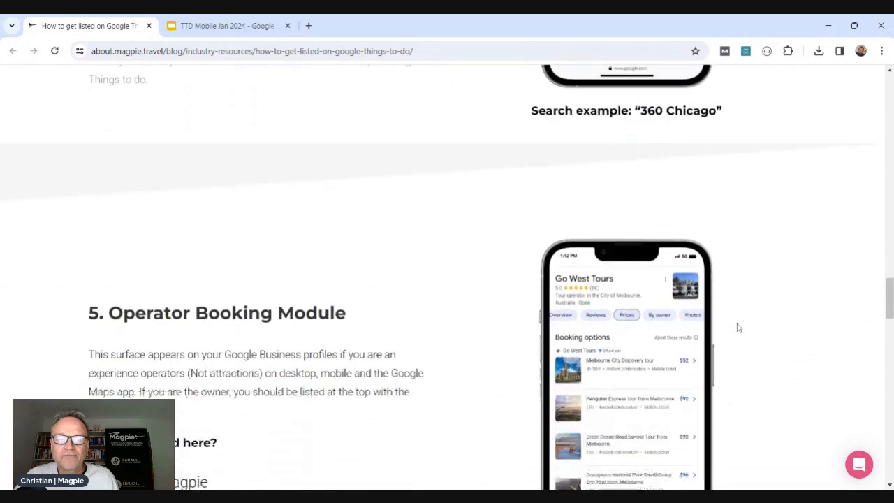
# Step: Scroll to section 6, Category Module, with its Things to do in New York example
pyautogui.scroll(-3)
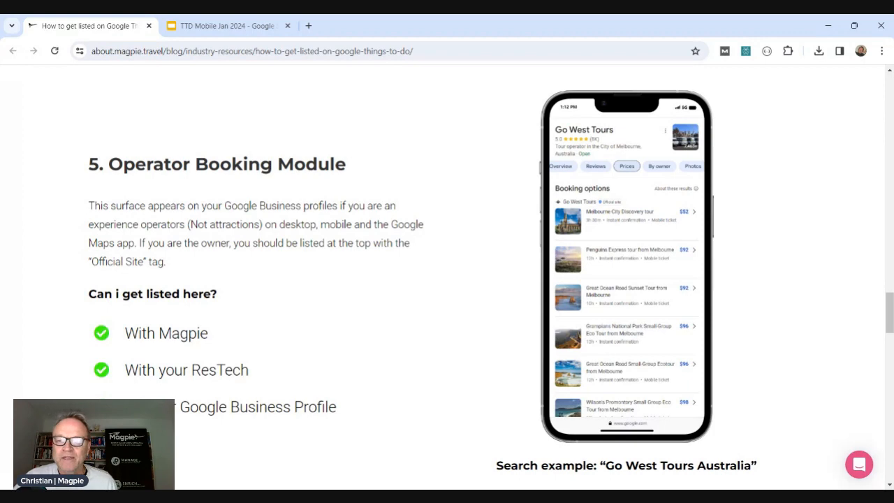
pyautogui.scroll(-3)
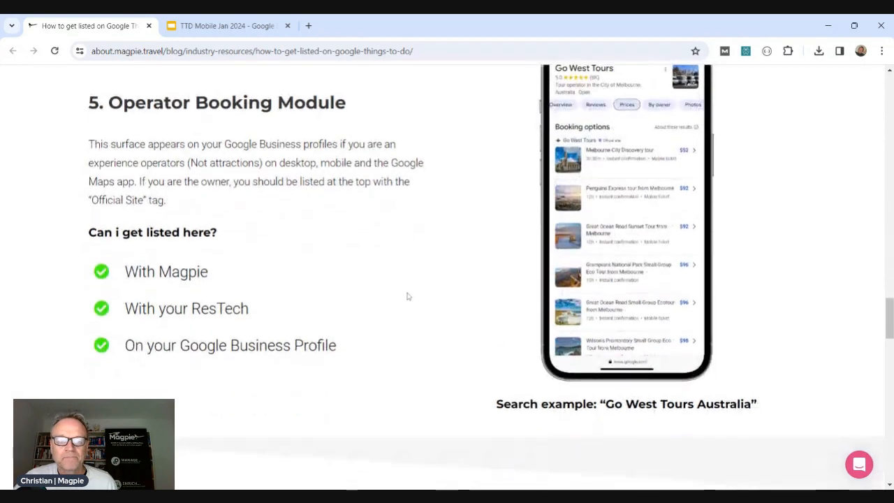
pyautogui.scroll(-3)
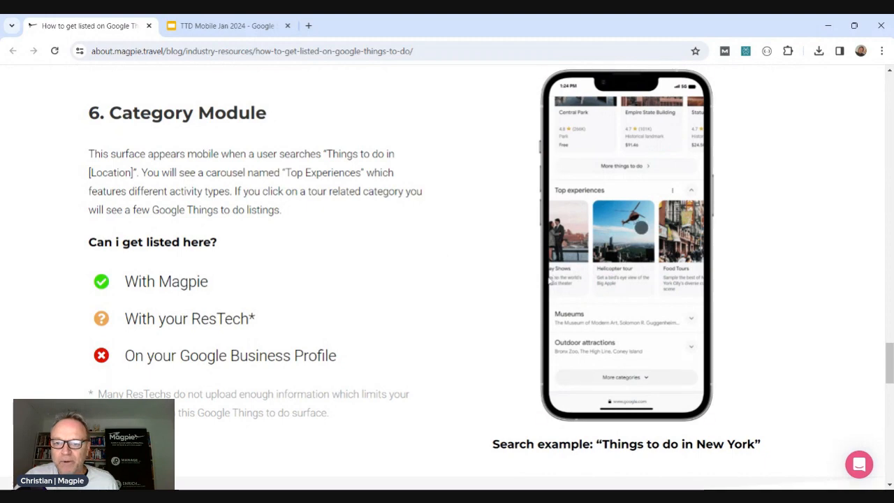
# Step: Switch to the TTD Mobile Jan 2024 deck and present the three-phone New York search slide
pyautogui.click(626, 232)
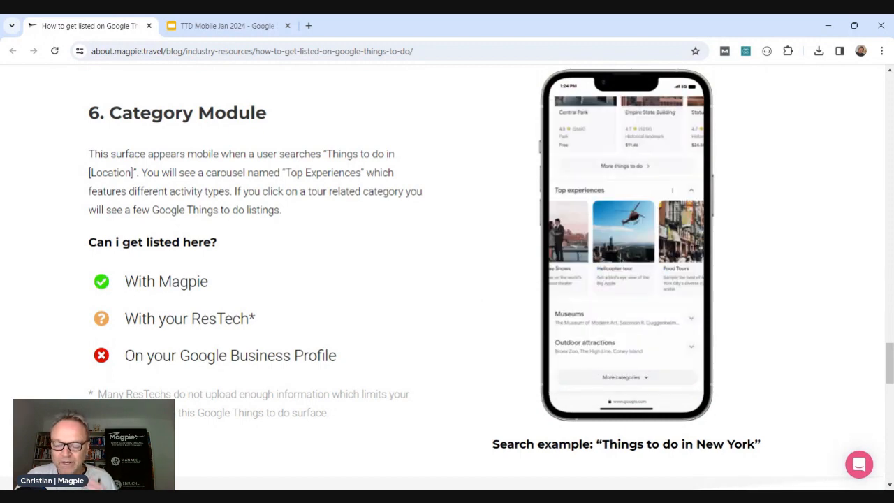
pyautogui.click(623, 230)
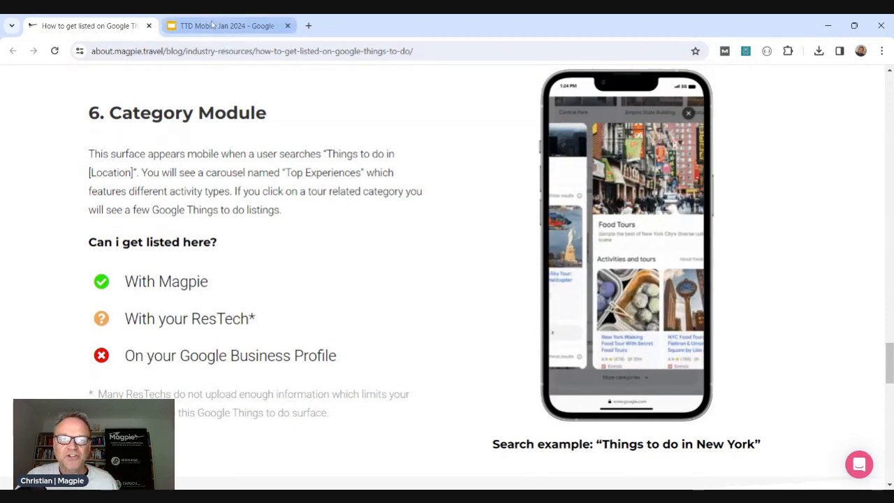
pyautogui.click(223, 26)
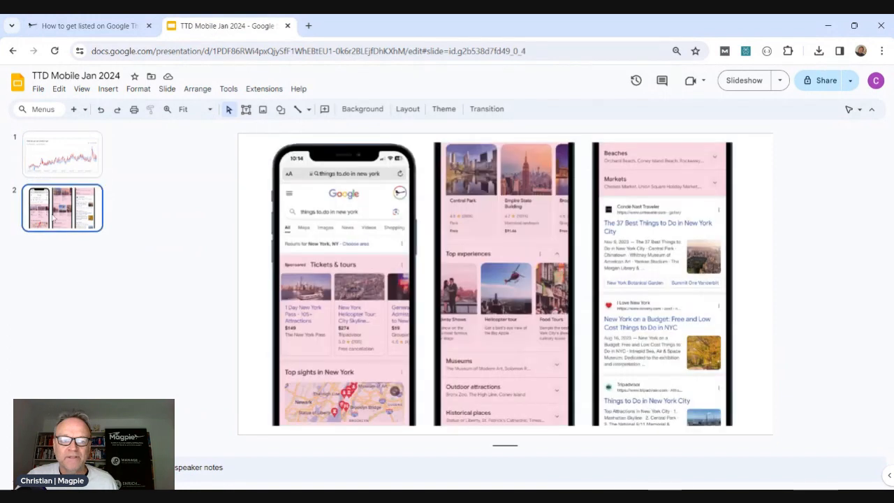
pyautogui.moveTo(765, 127)
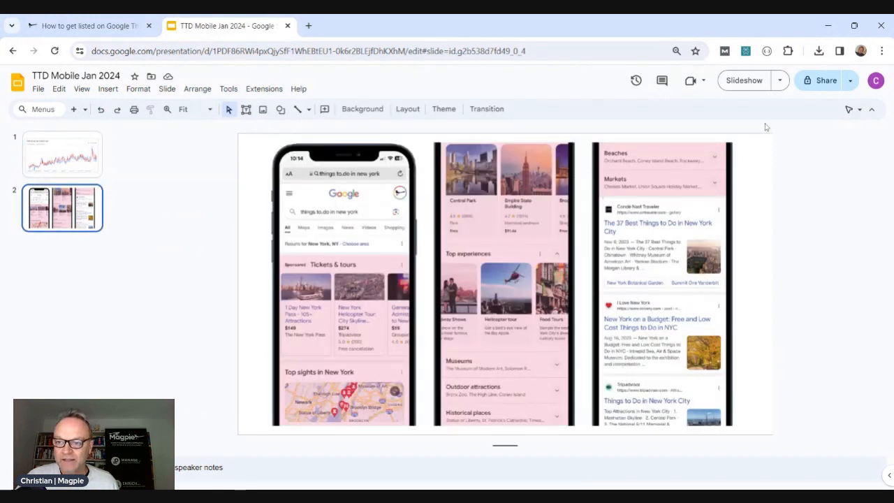
pyautogui.moveTo(743, 80)
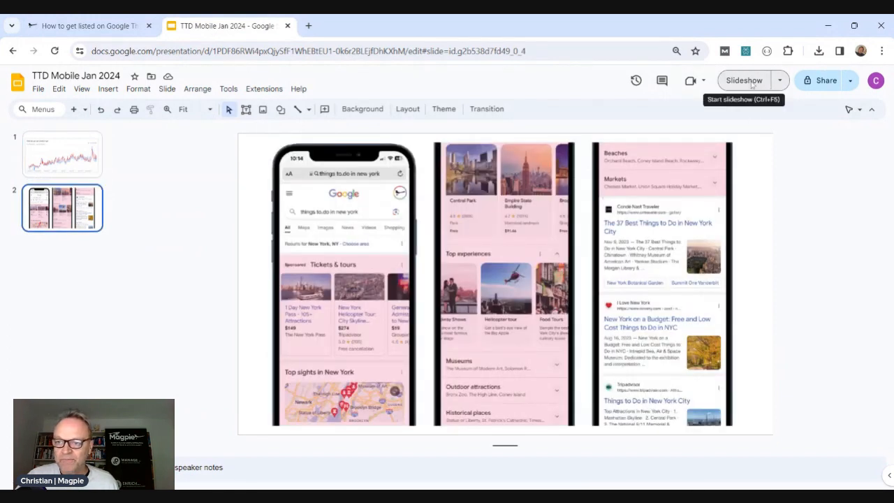
pyautogui.click(744, 80)
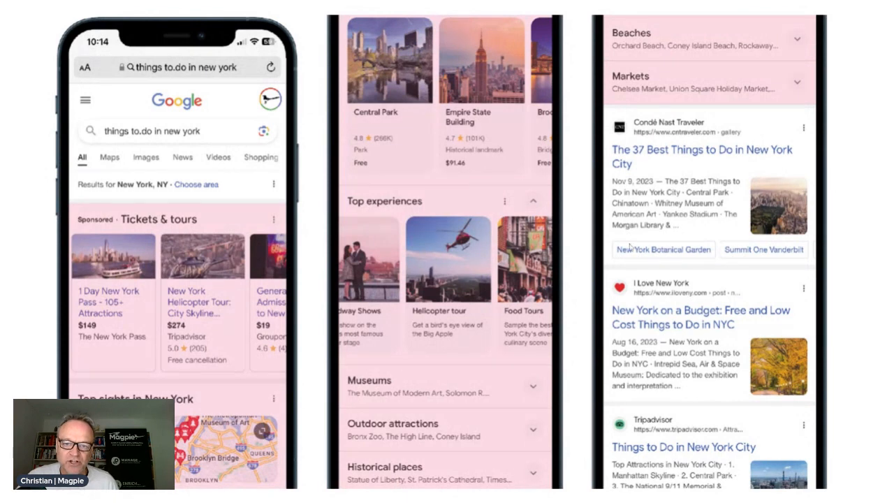
pyautogui.moveTo(291, 319)
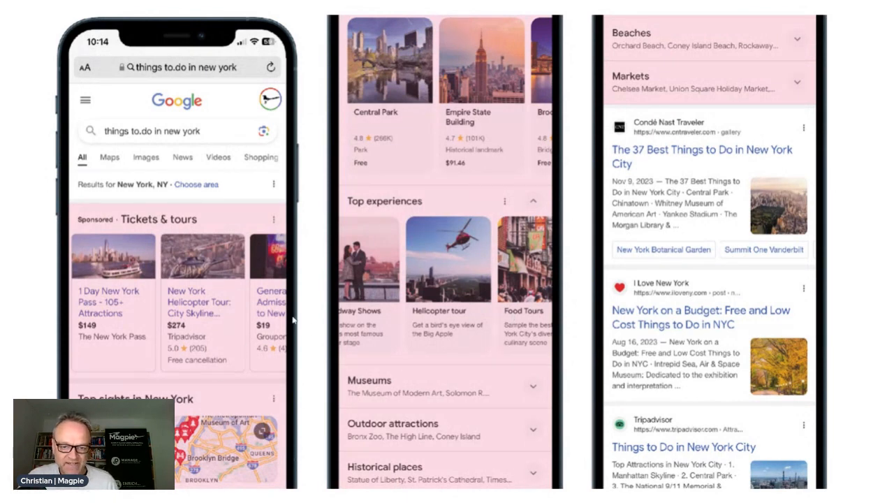
pyautogui.moveTo(164, 321)
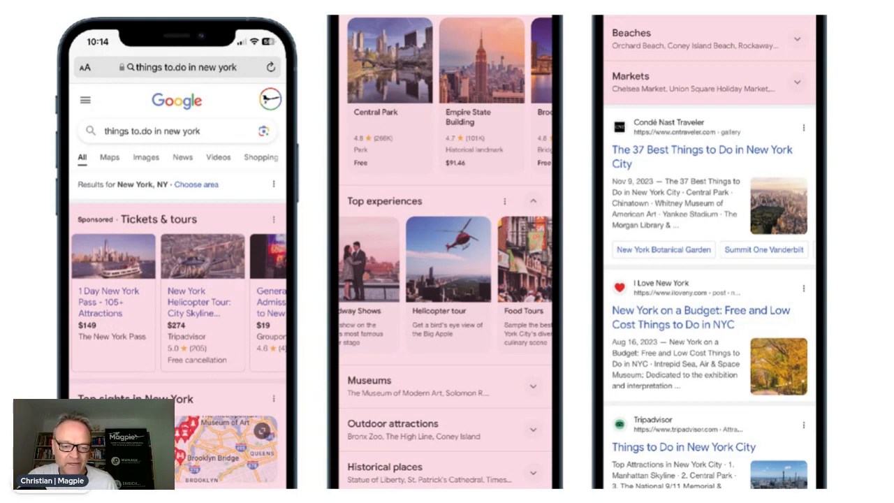
pyautogui.moveTo(366, 57)
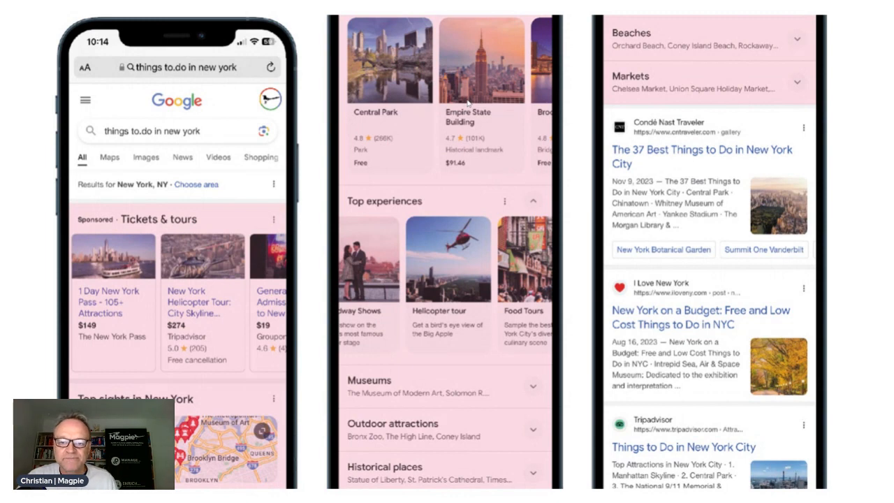
pyautogui.moveTo(380, 269)
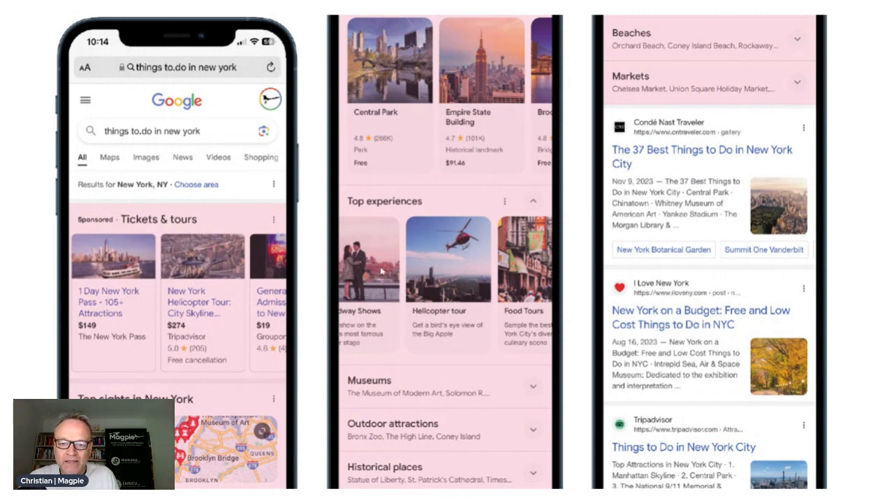
pyautogui.moveTo(452, 300)
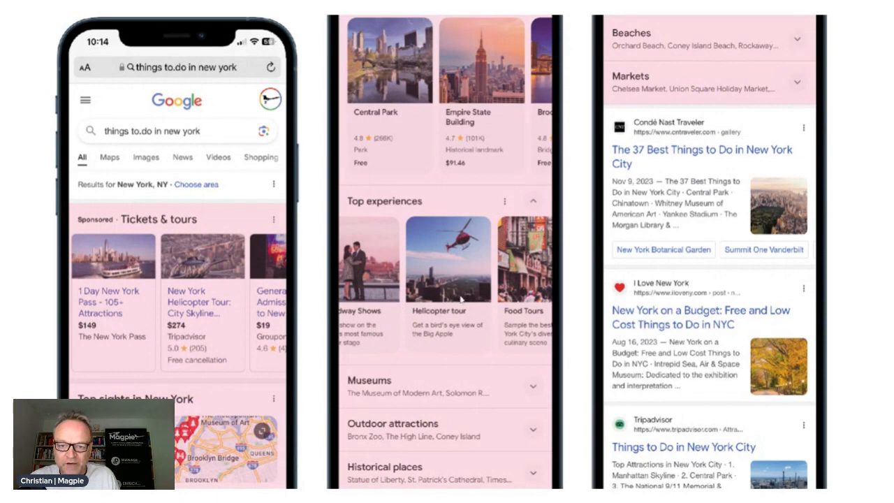
pyautogui.moveTo(465, 288)
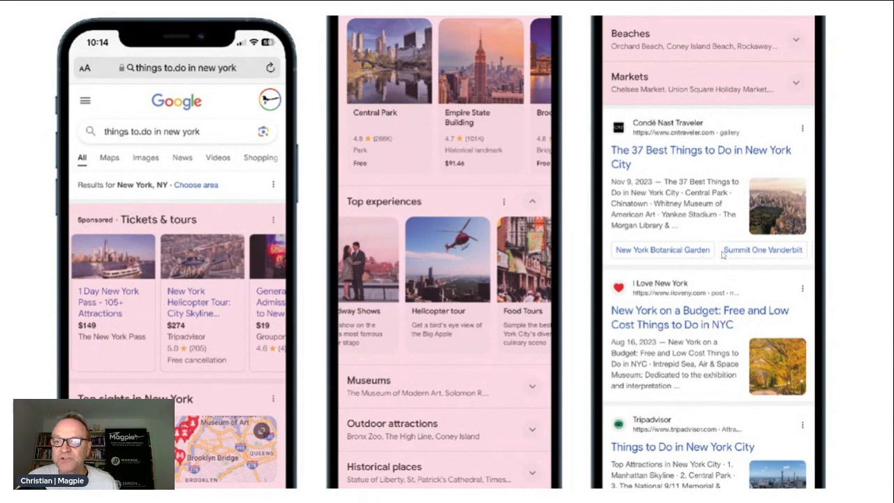
pyautogui.moveTo(667, 424)
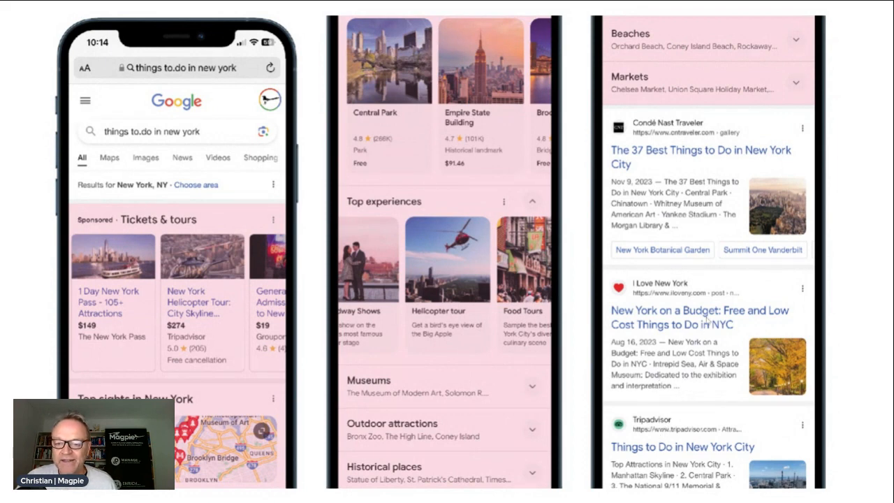
pyautogui.moveTo(780, 249)
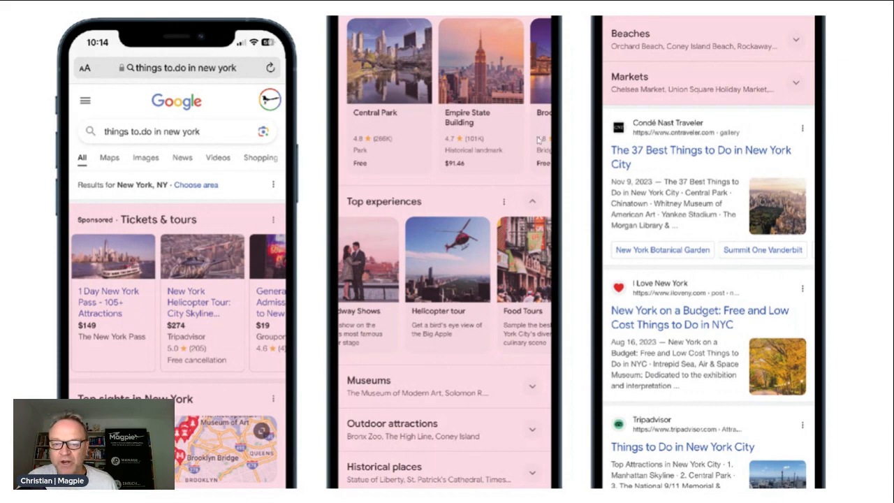
pyautogui.moveTo(432, 194)
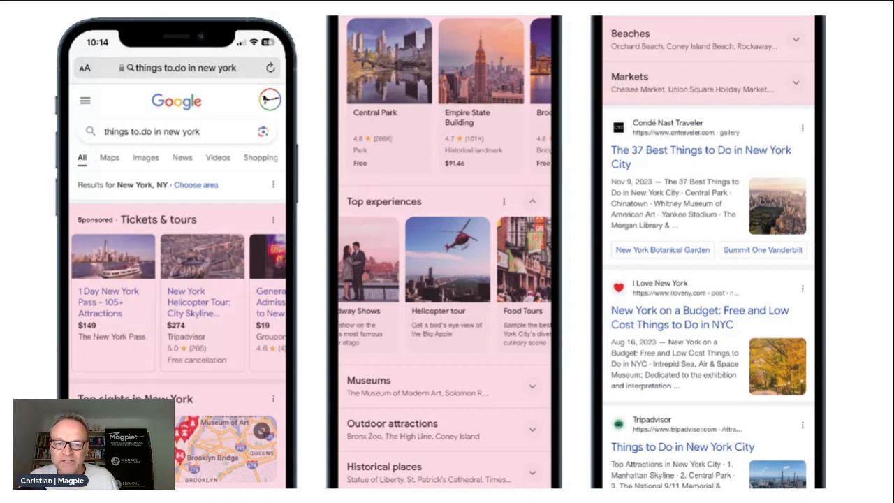
pyautogui.moveTo(468, 222)
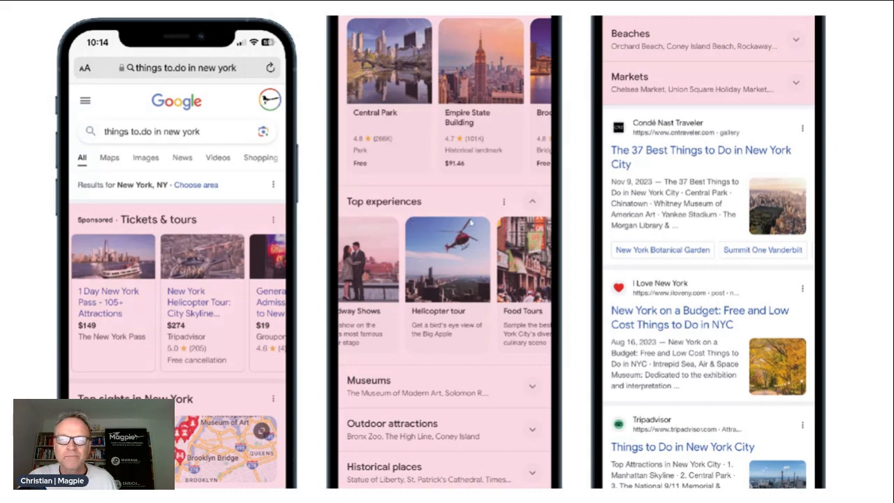
pyautogui.moveTo(401, 322)
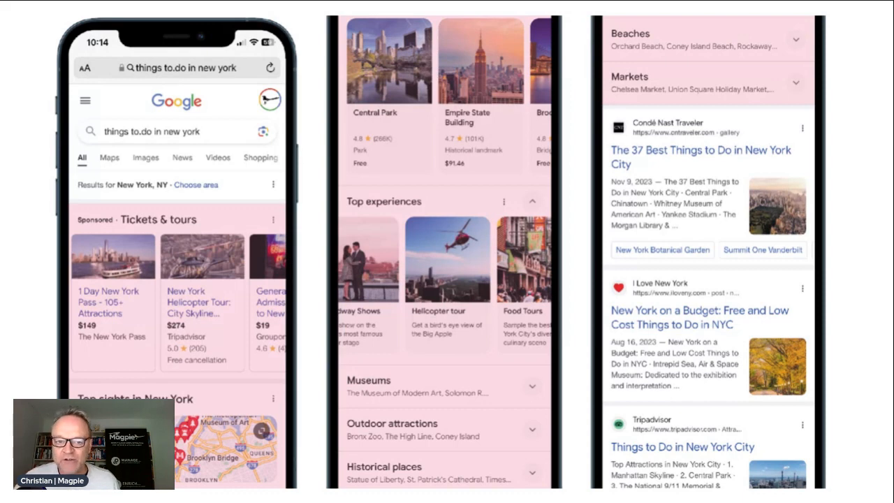
pyautogui.moveTo(456, 329)
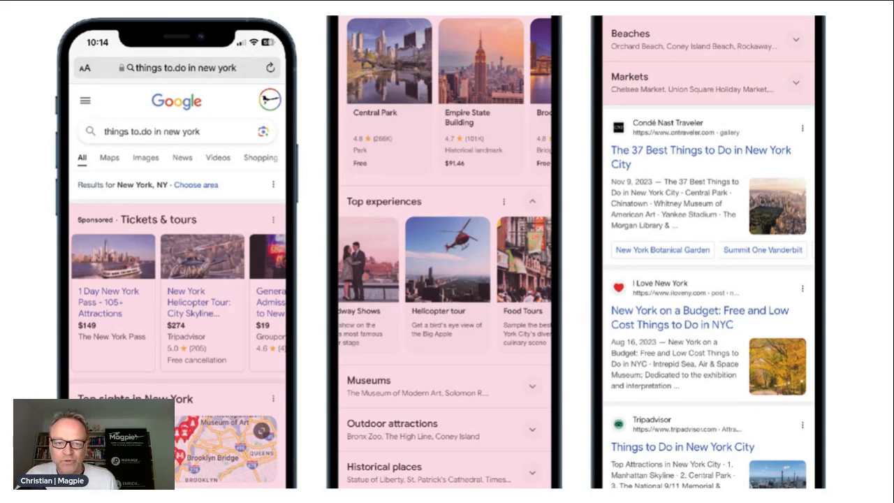
pyautogui.moveTo(584, 305)
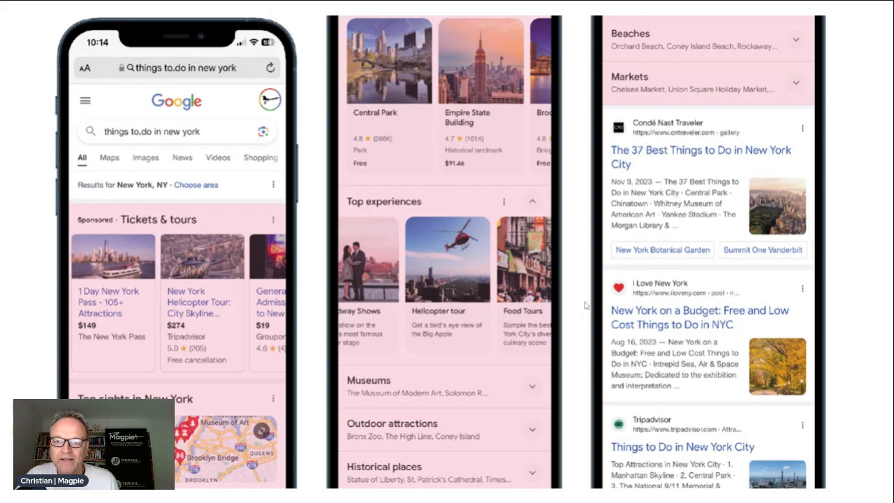